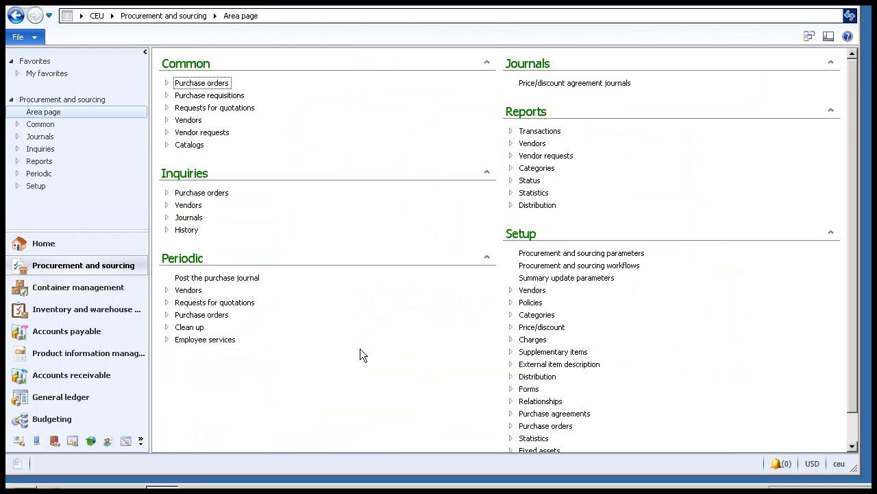
mouse_move(96, 15)
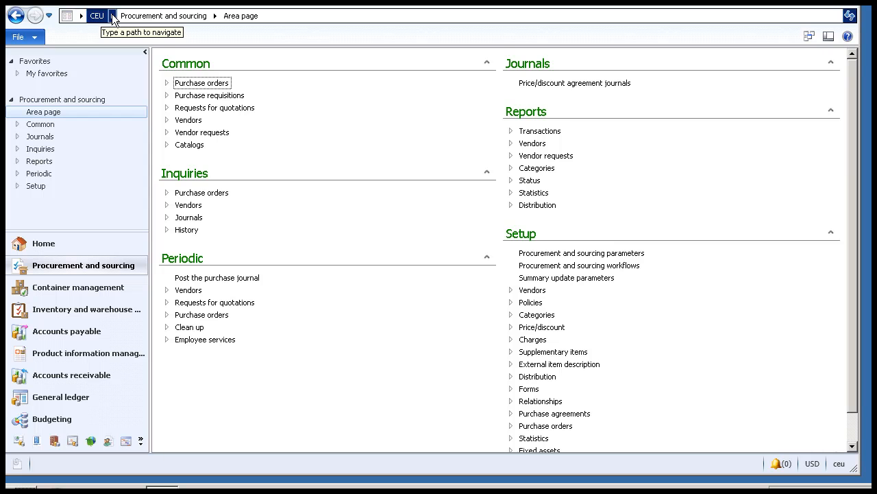
Step: Navigate to the Container management area via the address bar module list
left_click(111, 17)
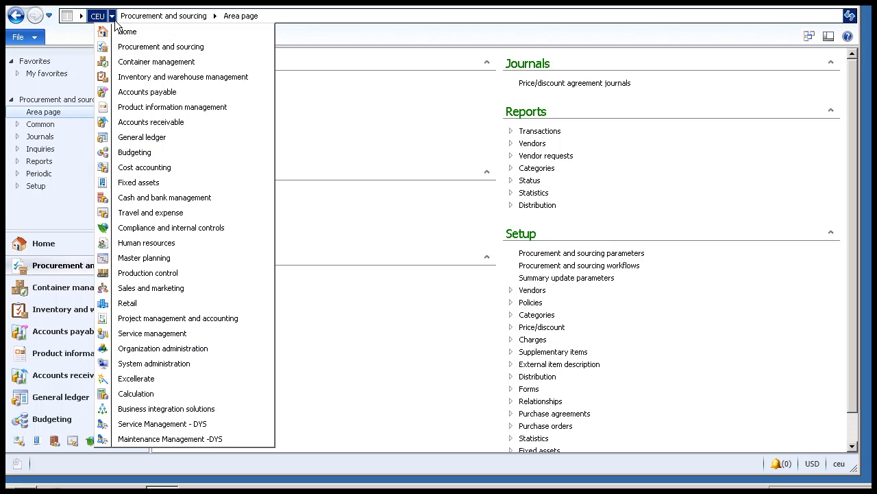
left_click(156, 62)
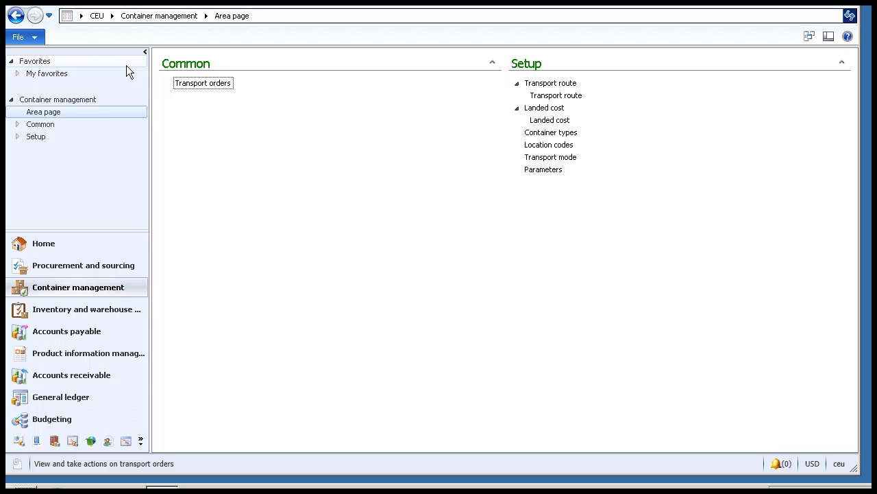
mouse_move(223, 130)
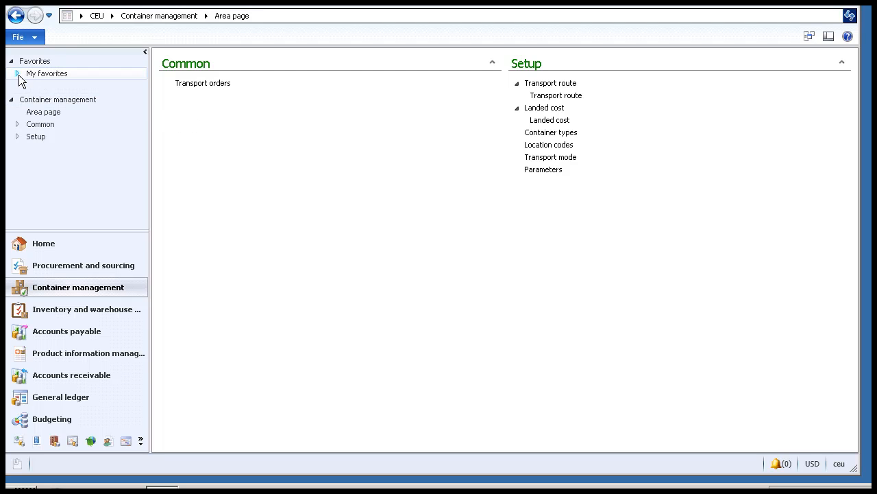
left_click(19, 74)
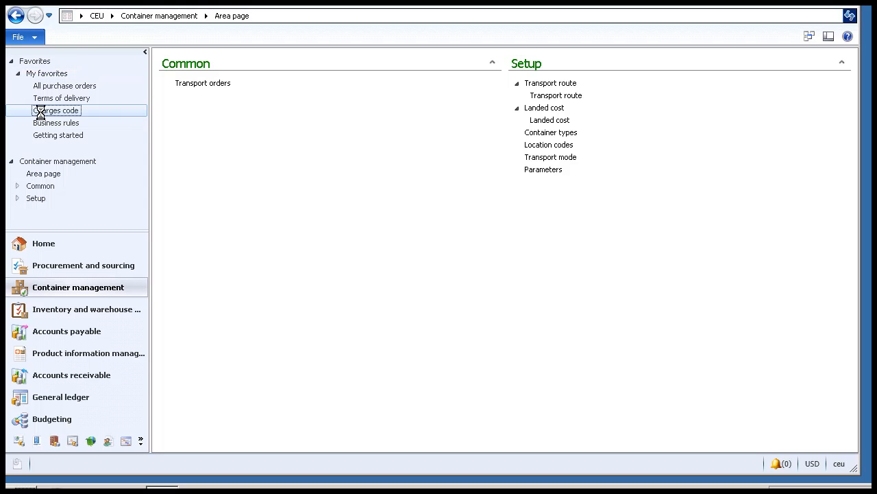
left_click(58, 110)
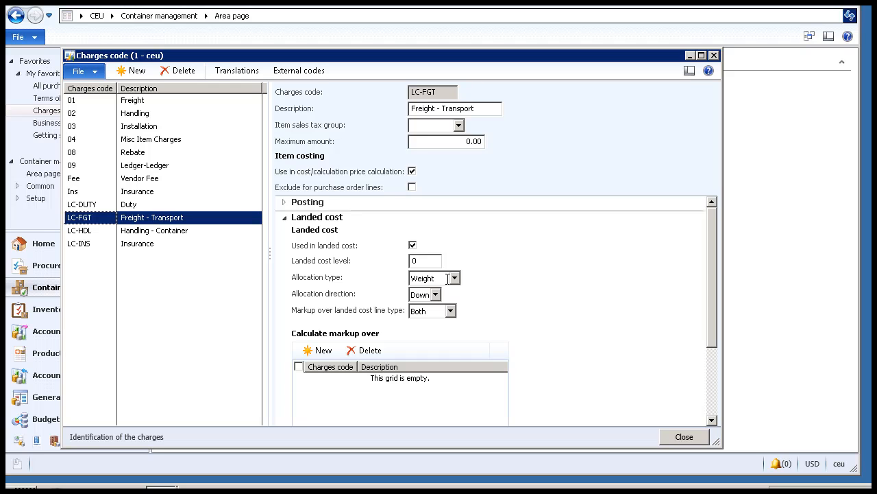
left_click(454, 277)
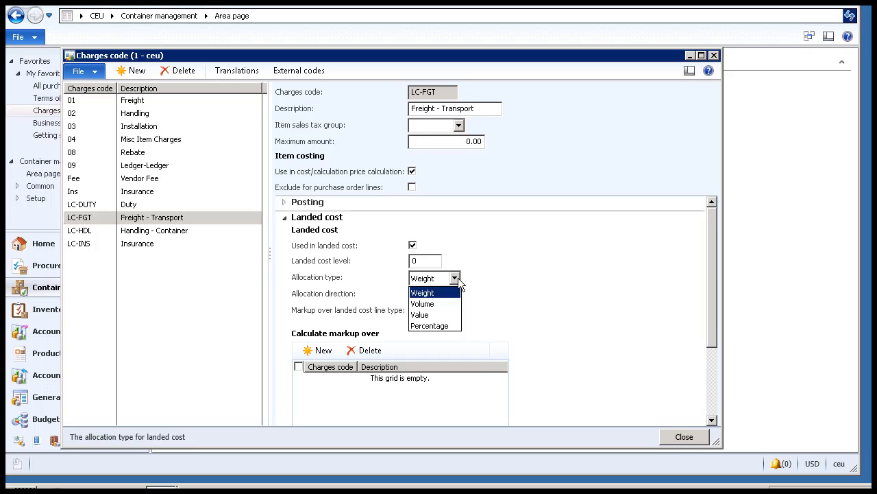
left_click(422, 292)
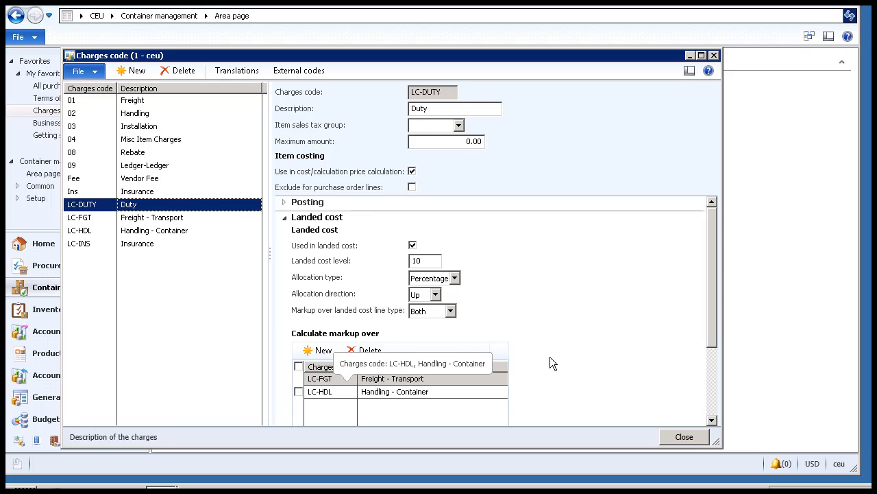
mouse_move(713, 62)
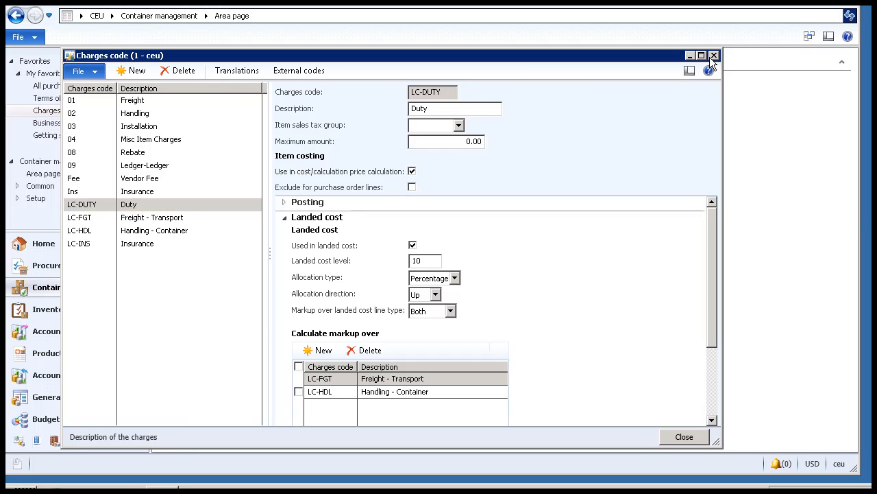
left_click(713, 55)
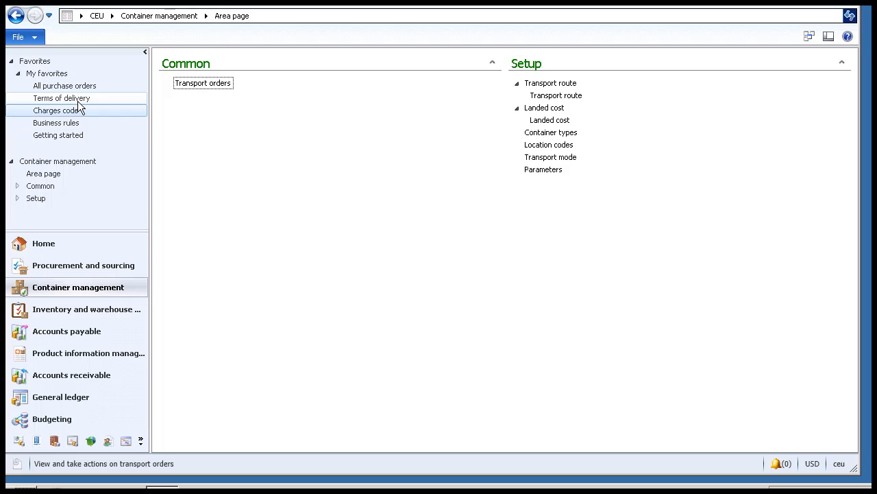
Step: Review the FOB_DS terms of delivery landed cost charges, then close the form
left_click(60, 99)
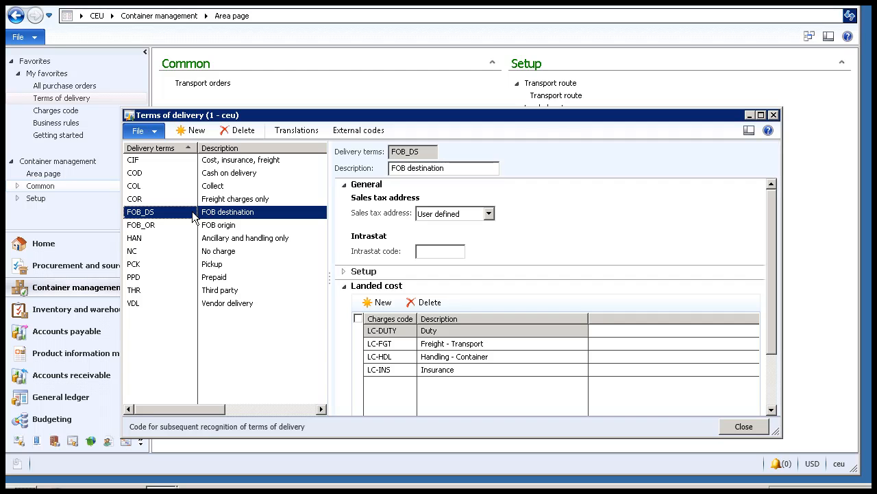
left_click(743, 425)
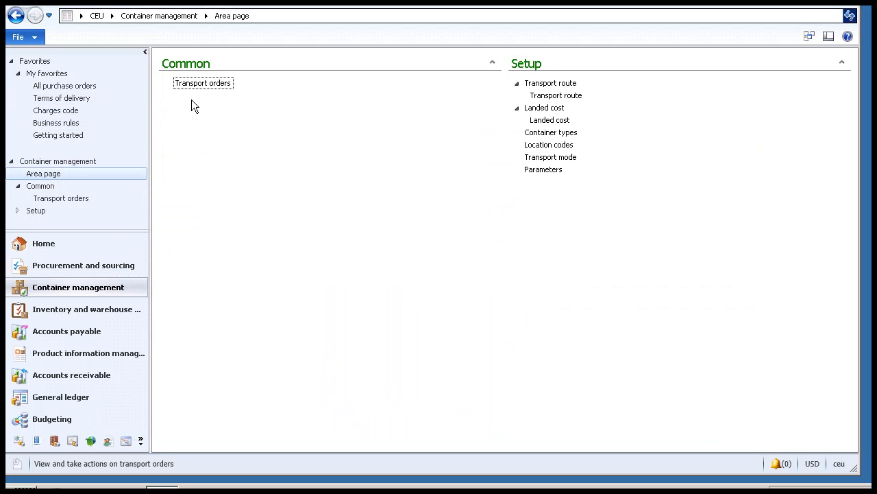
mouse_move(195, 93)
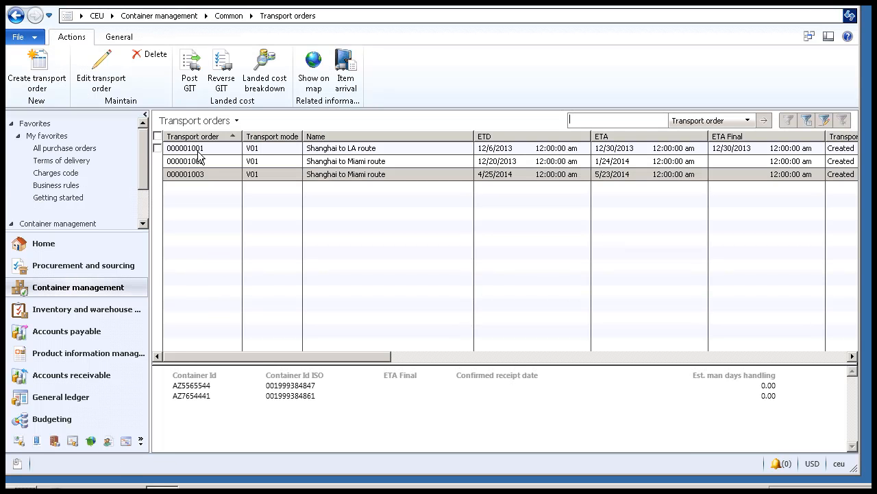
Step: Show transport order 000001001 with container AZ1103221's two Fire Televisions lines listed
double_click(185, 148)
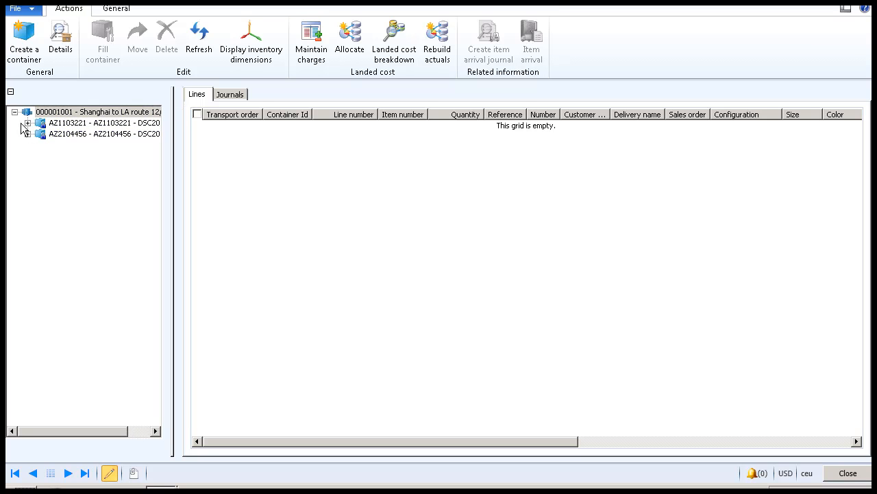
left_click(27, 123)
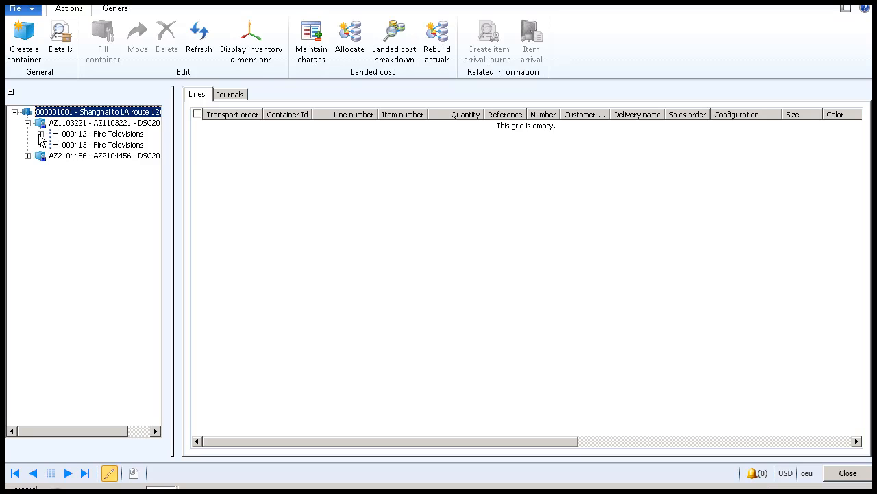
left_click(41, 135)
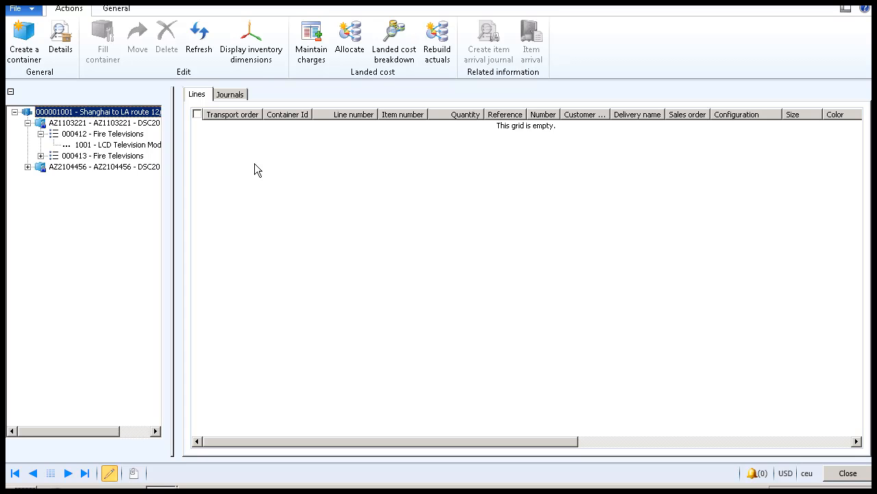
left_click(99, 123)
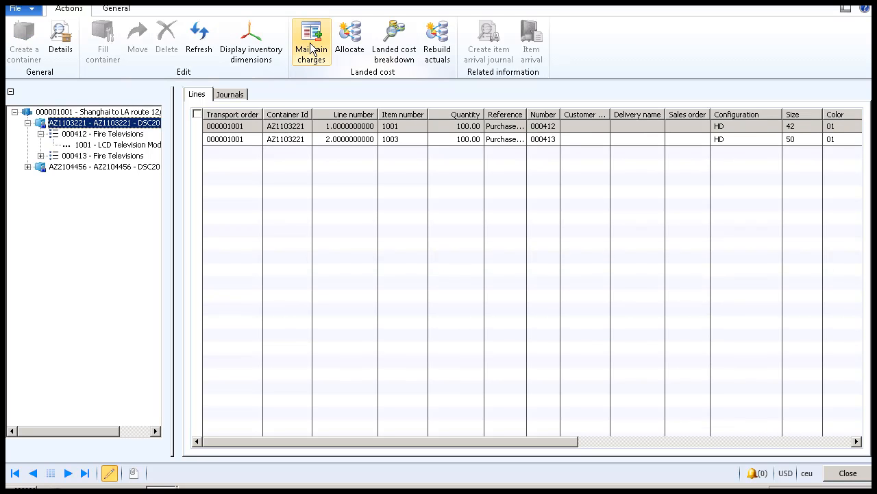
Step: Review container AZ1103221's three charges, then allocate the estimated landed costs to its lines
left_click(310, 41)
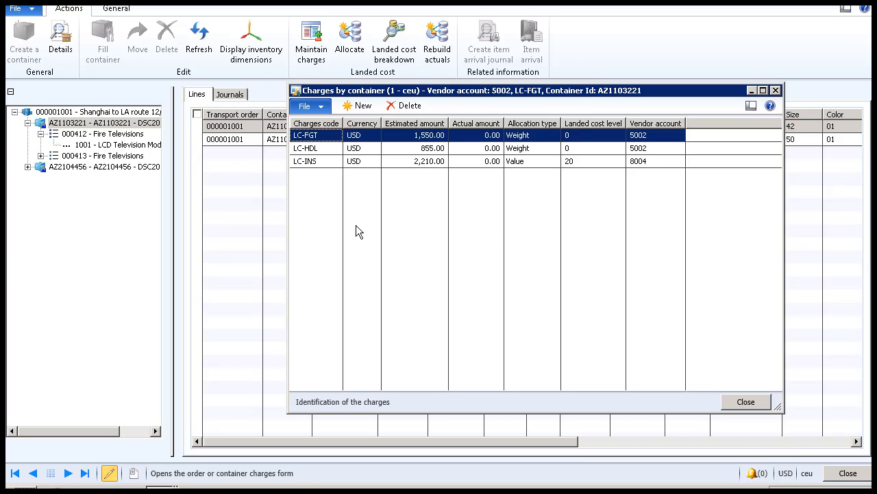
mouse_move(548, 145)
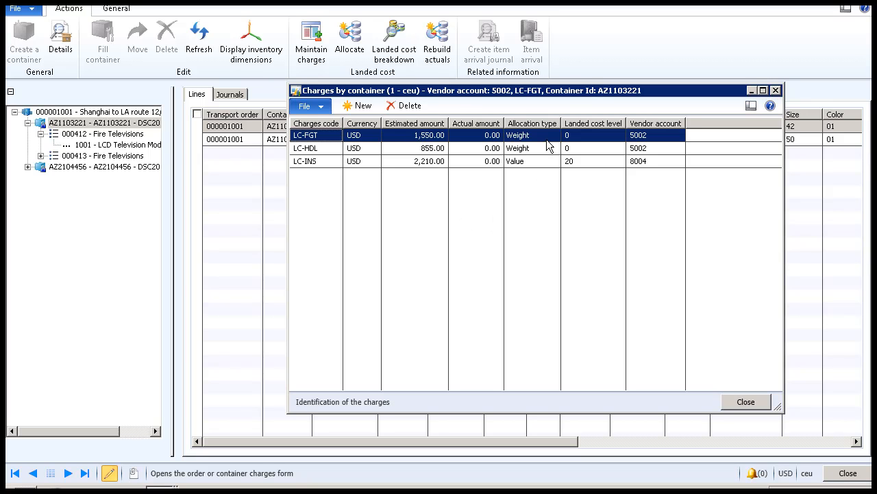
mouse_move(657, 217)
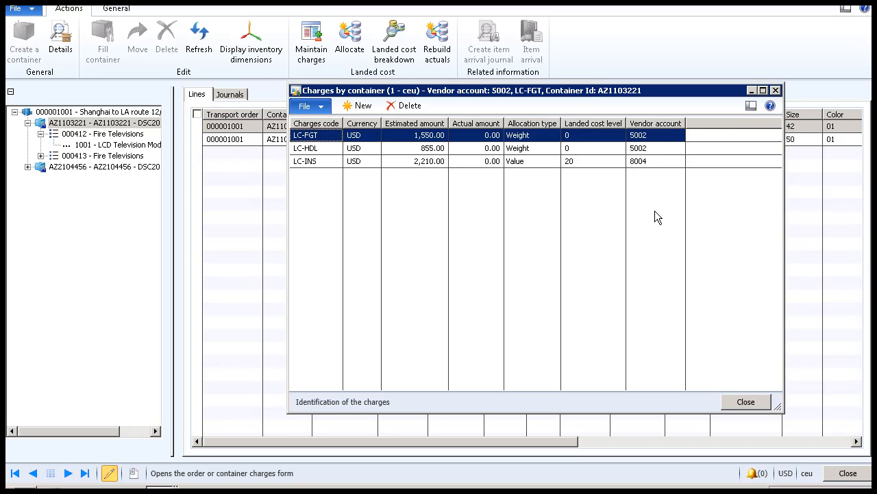
left_click(746, 400)
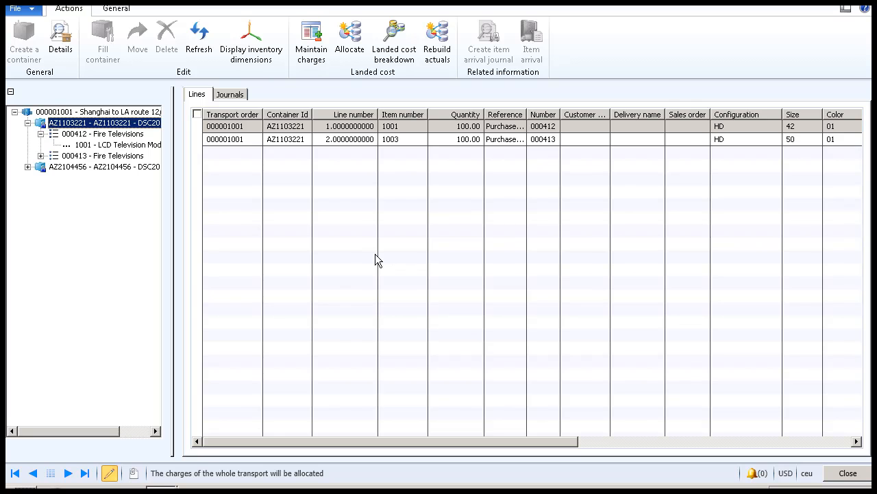
mouse_move(349, 38)
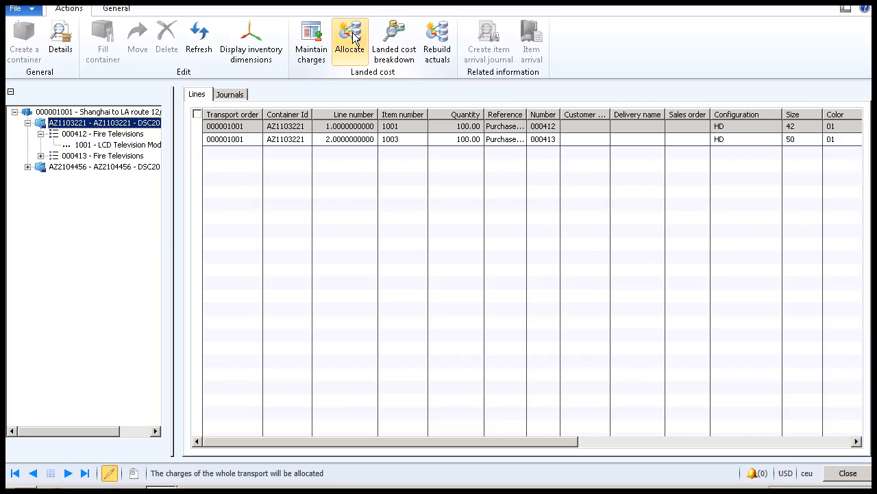
left_click(350, 39)
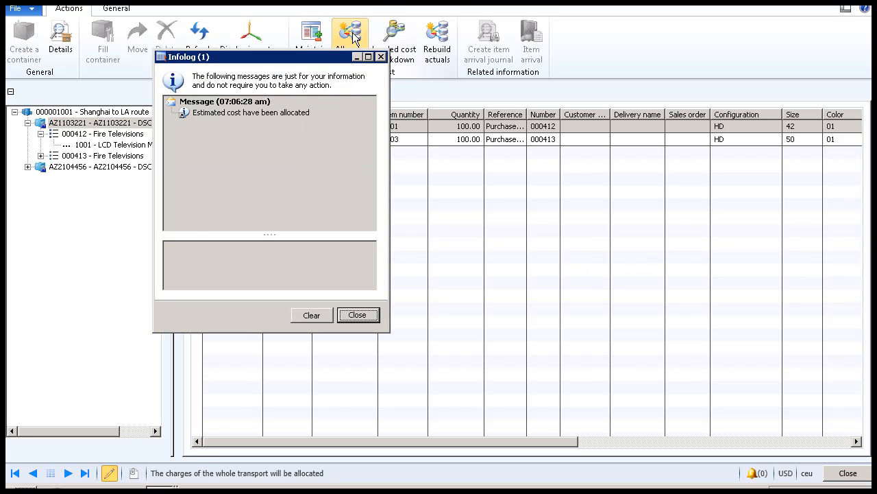
left_click(356, 314)
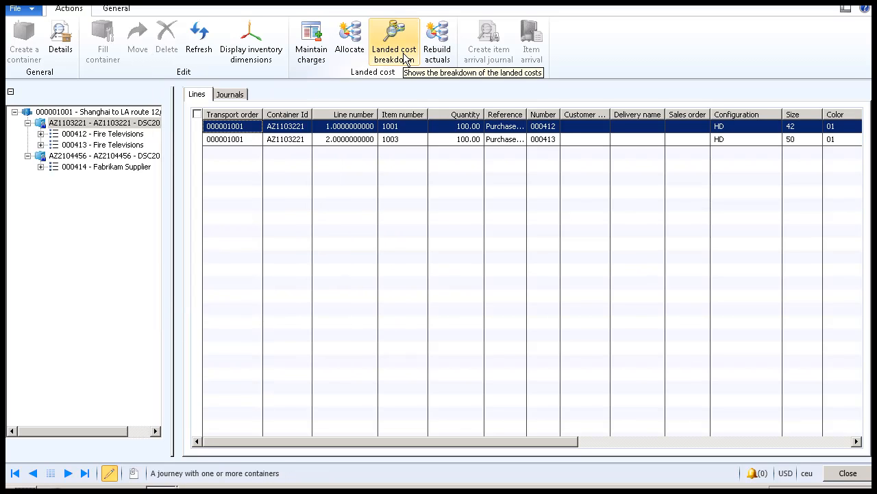
Step: Review container AZ1103221's landed cost breakdown with per-television estimated totals, then close it
left_click(395, 42)
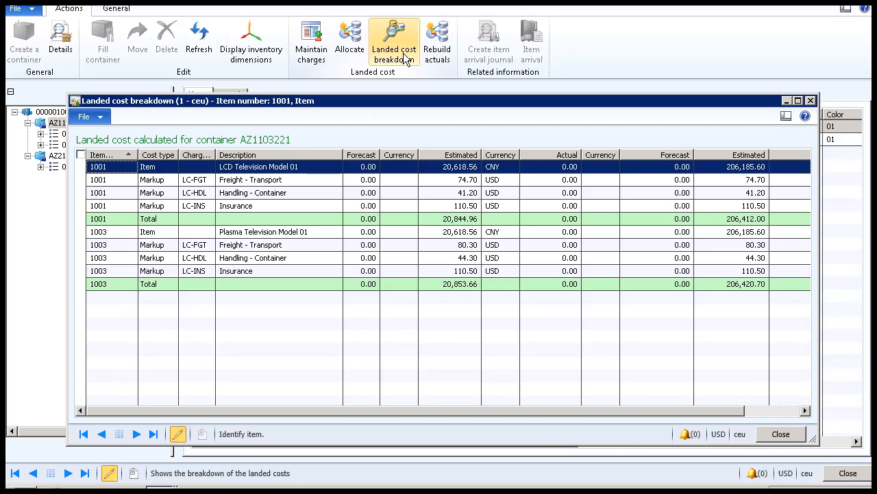
mouse_move(396, 320)
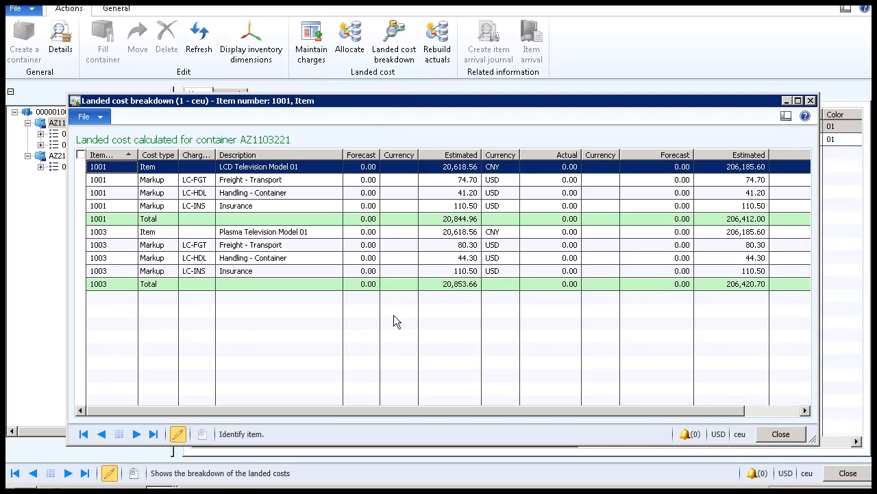
mouse_move(363, 413)
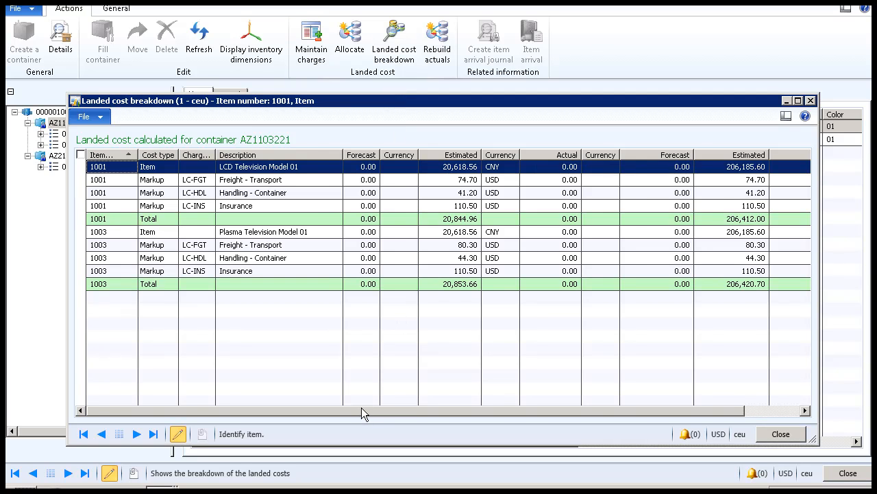
scroll("right", 3)
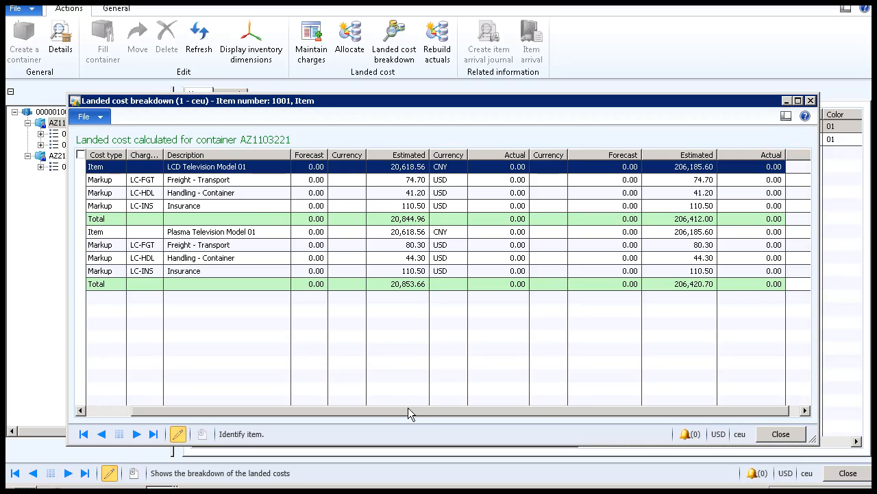
mouse_move(420, 315)
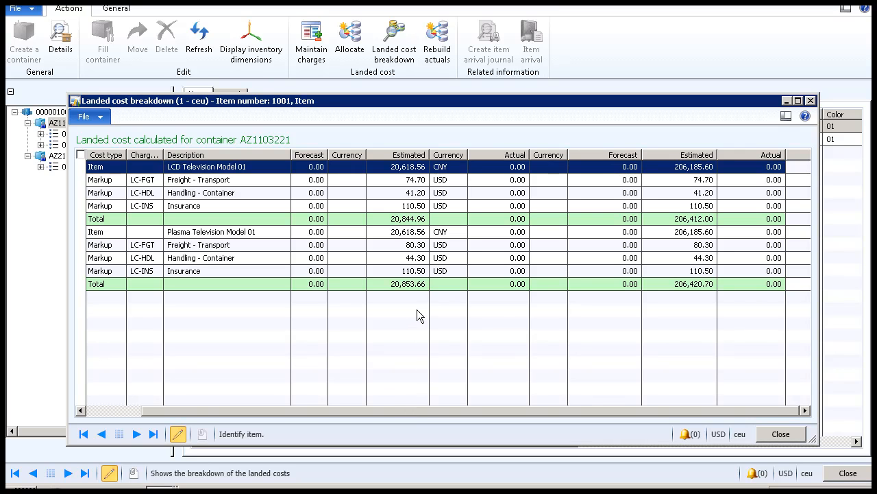
mouse_move(702, 318)
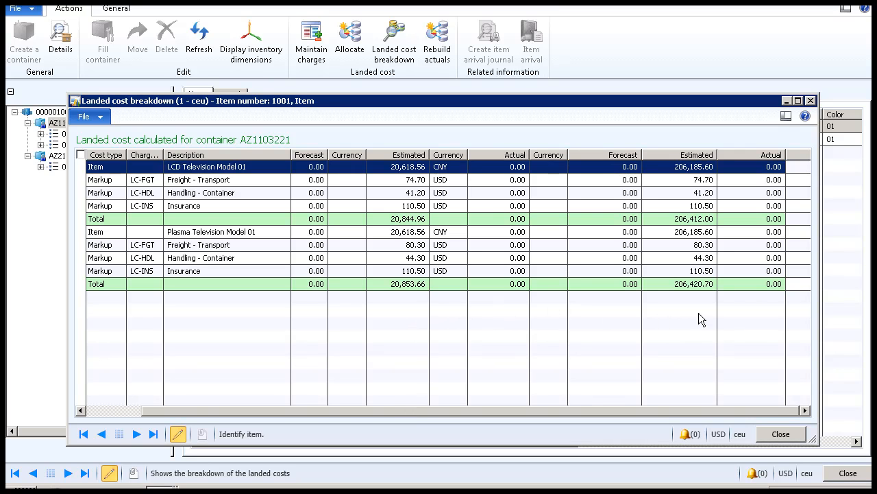
mouse_move(479, 318)
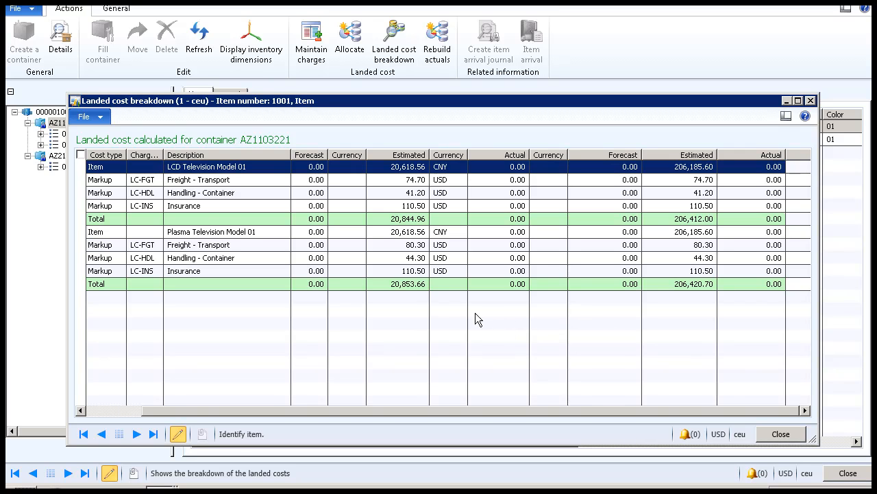
mouse_move(422, 312)
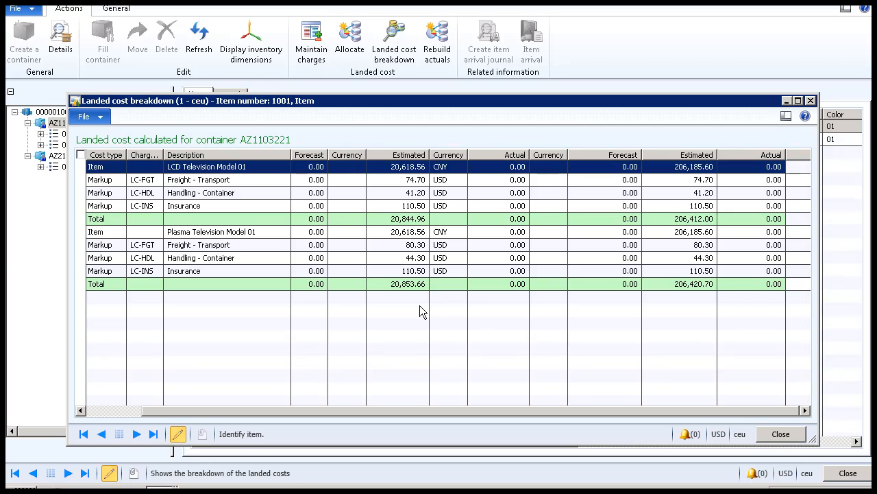
mouse_move(734, 323)
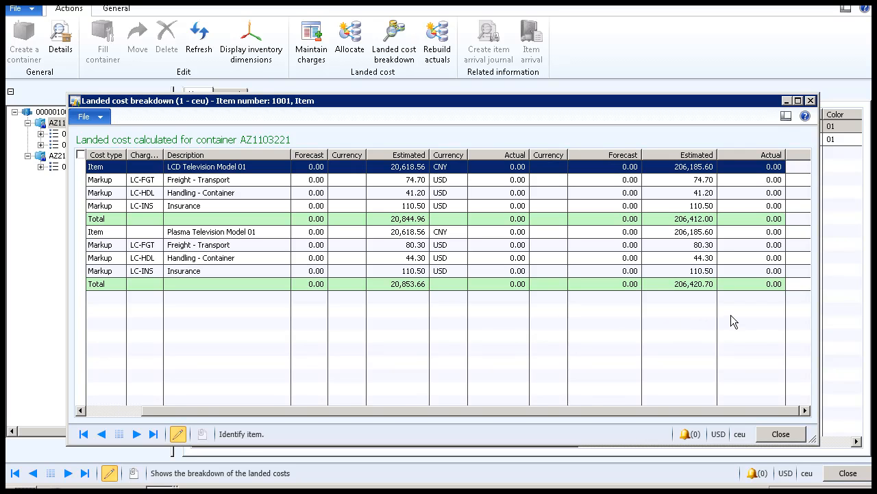
mouse_move(728, 320)
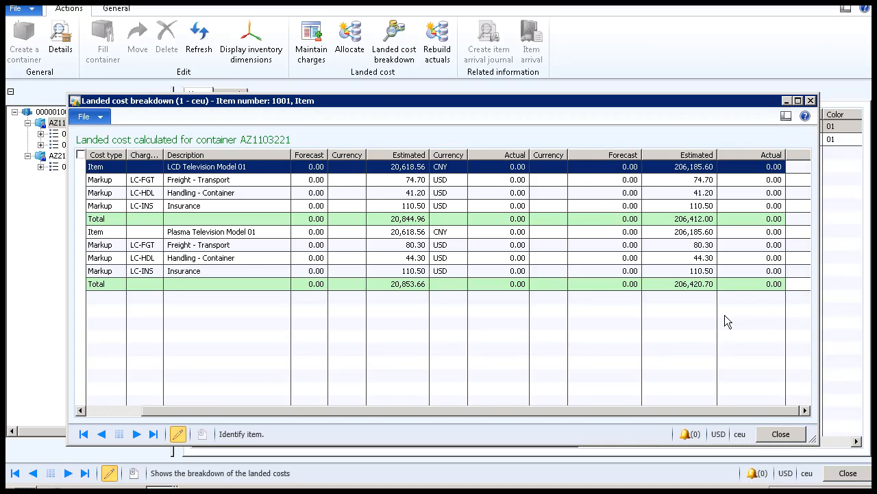
left_click(780, 433)
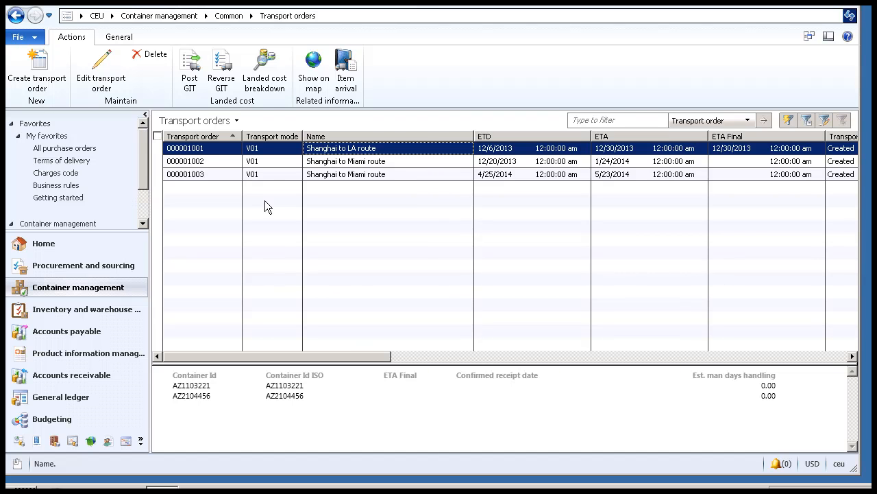
mouse_move(189, 68)
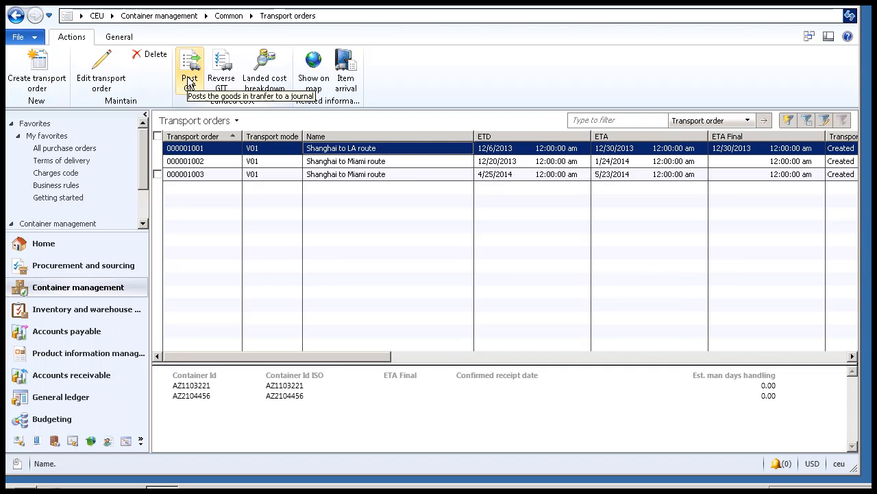
left_click(264, 68)
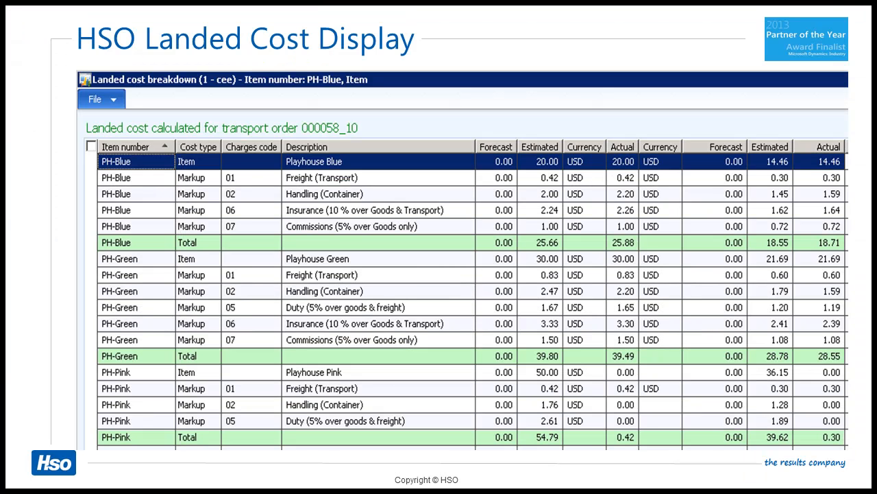